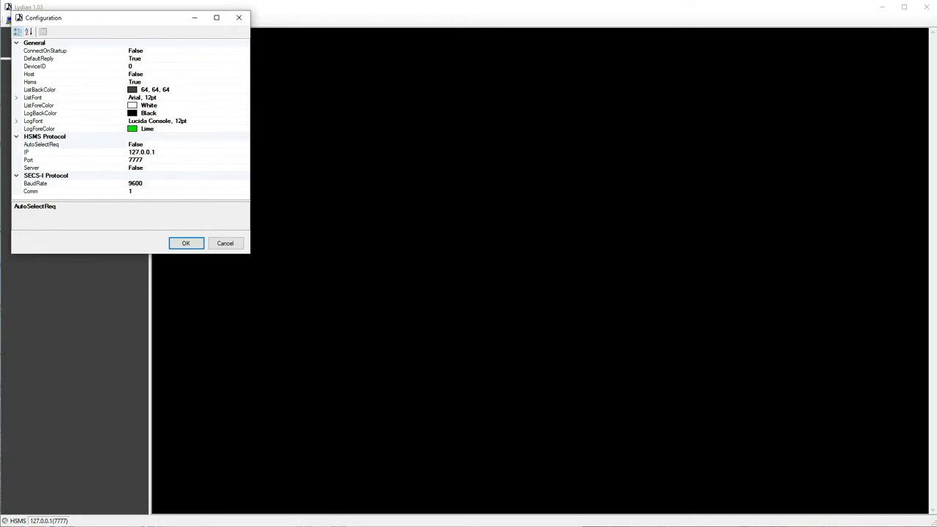
Enable AutoSelectReq, ConnectOnStartup and Host mode in the Configuration dialog.
{"action": "left_click", "coordinate": [74, 145]}
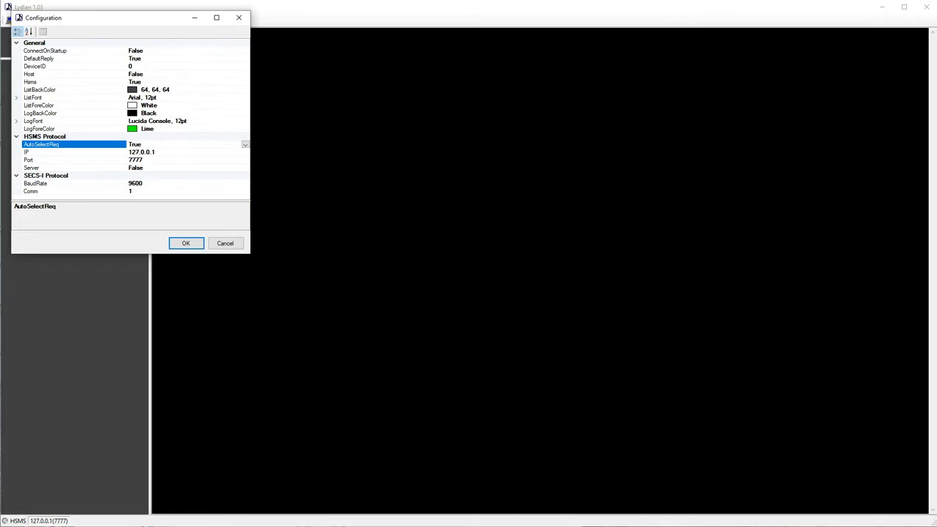
{"action": "left_click", "coordinate": [45, 50]}
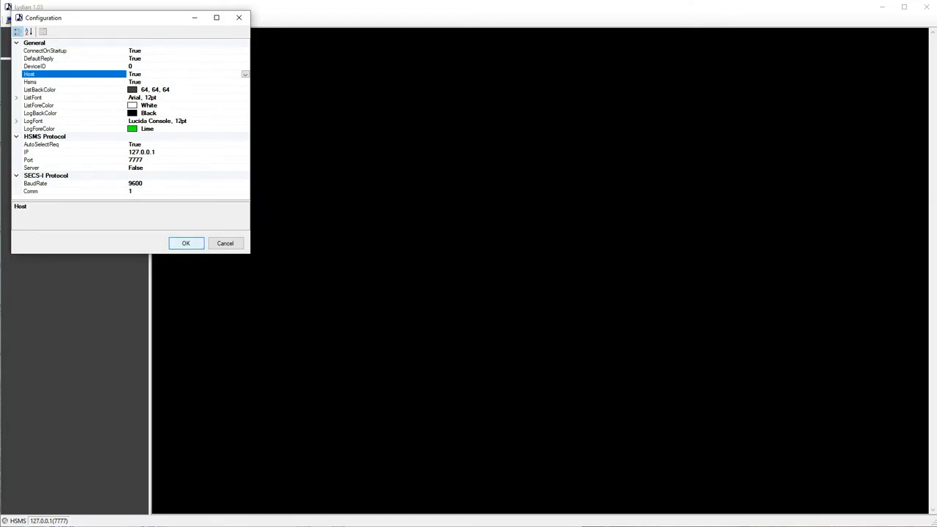
{"action": "left_click", "coordinate": [184, 243]}
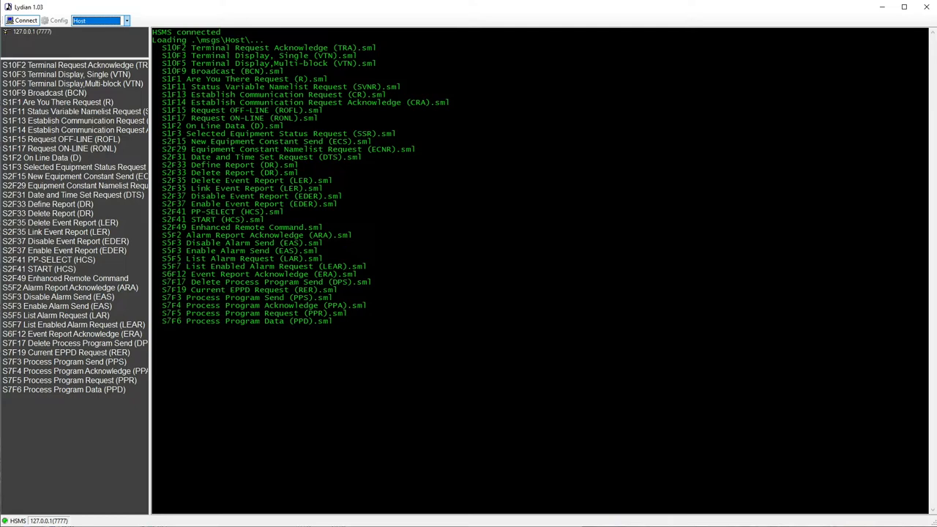
Connect to the equipment and send S2F41 PP-SELECT (HCS) for Recipe1.
{"action": "left_click", "coordinate": [73, 120]}
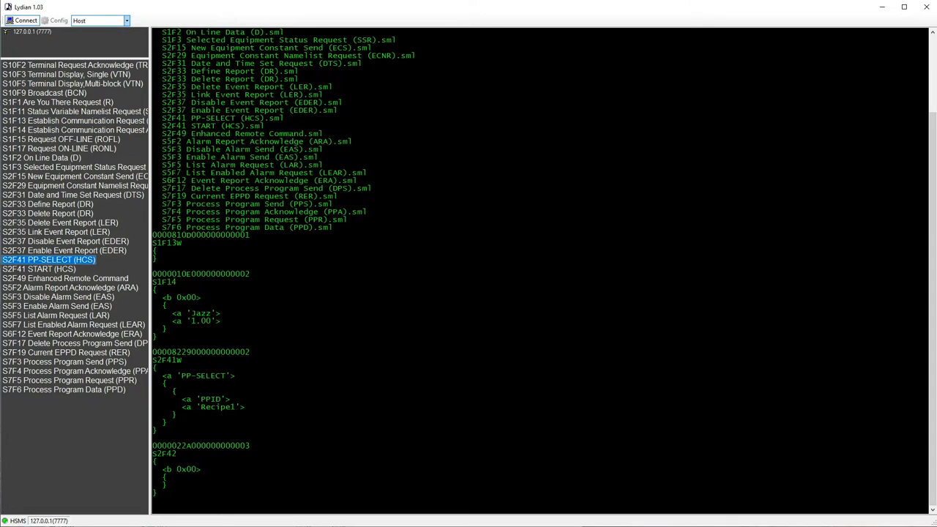
{"action": "left_click", "coordinate": [38, 269]}
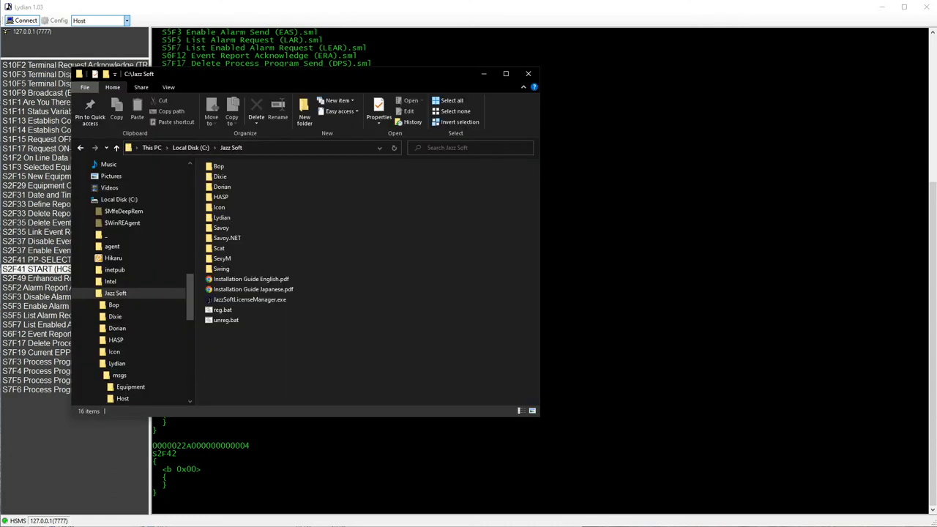
Browse into C:\Jazz Soft\Lydian\msgs\Host.
{"action": "left_click", "coordinate": [223, 217]}
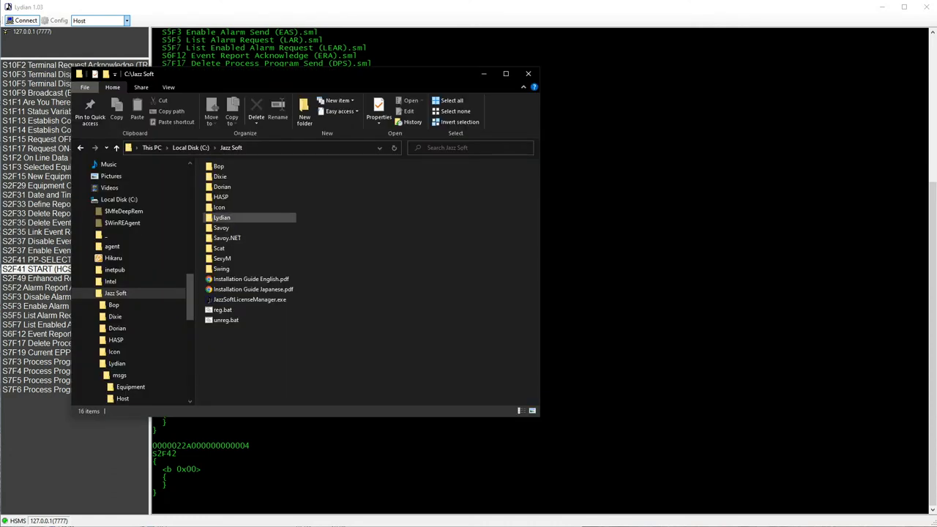
{"action": "double_click", "coordinate": [222, 216]}
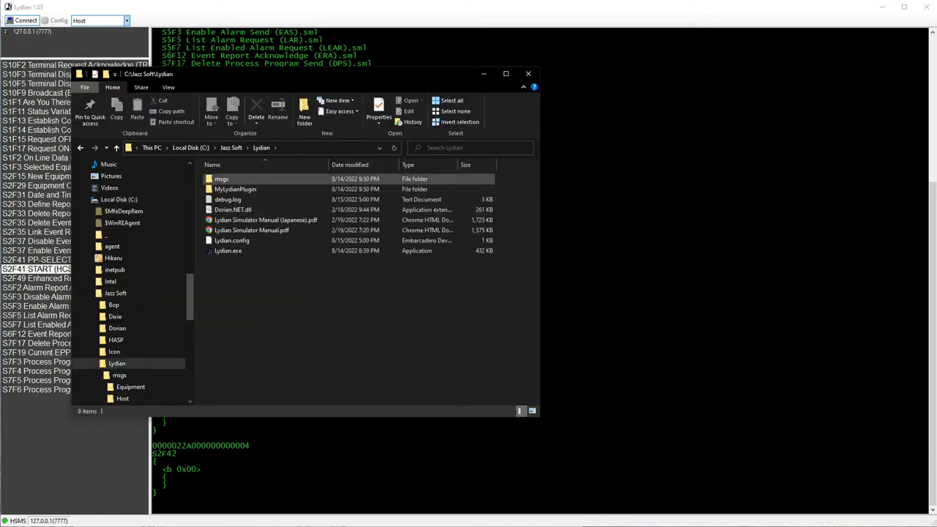
{"action": "double_click", "coordinate": [221, 178]}
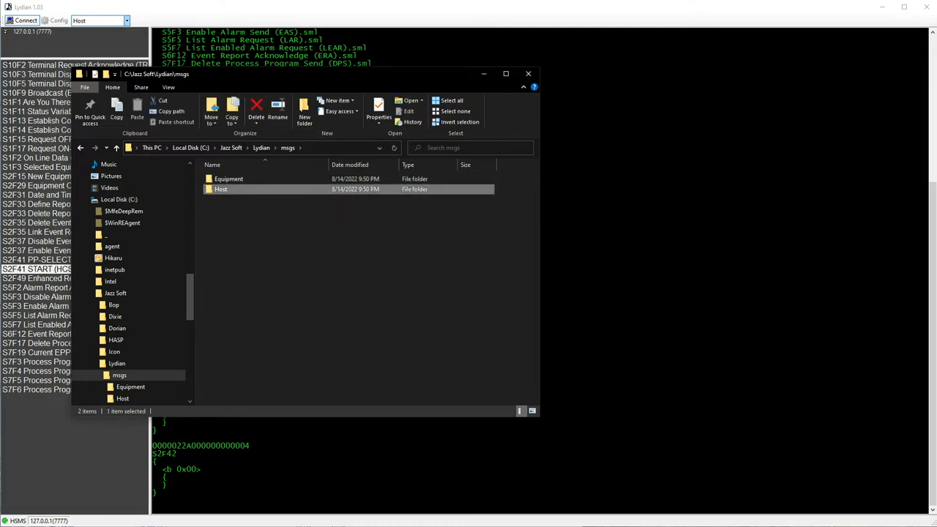
{"action": "double_click", "coordinate": [220, 189]}
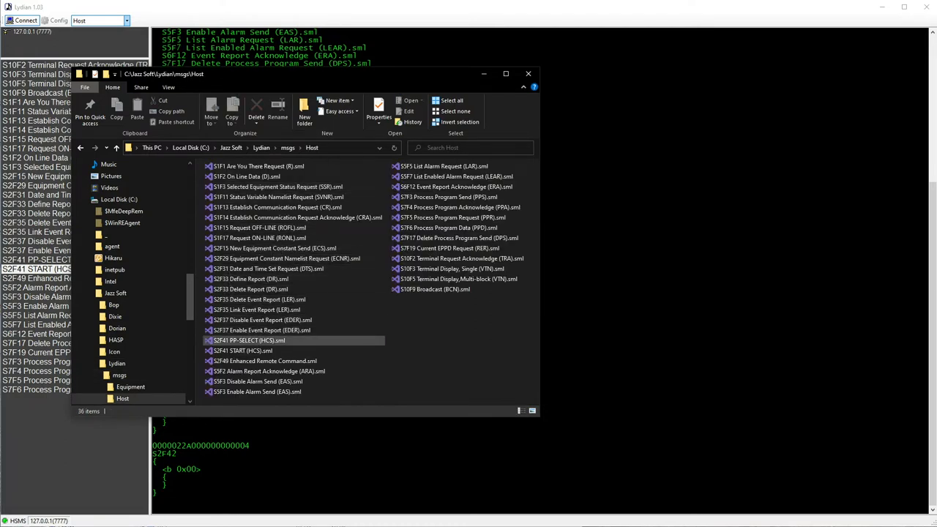
Duplicate S2F41 PP-SELECT (HCS).sml as a copy with the '- ABC' suffix.
{"action": "left_click", "coordinate": [243, 351]}
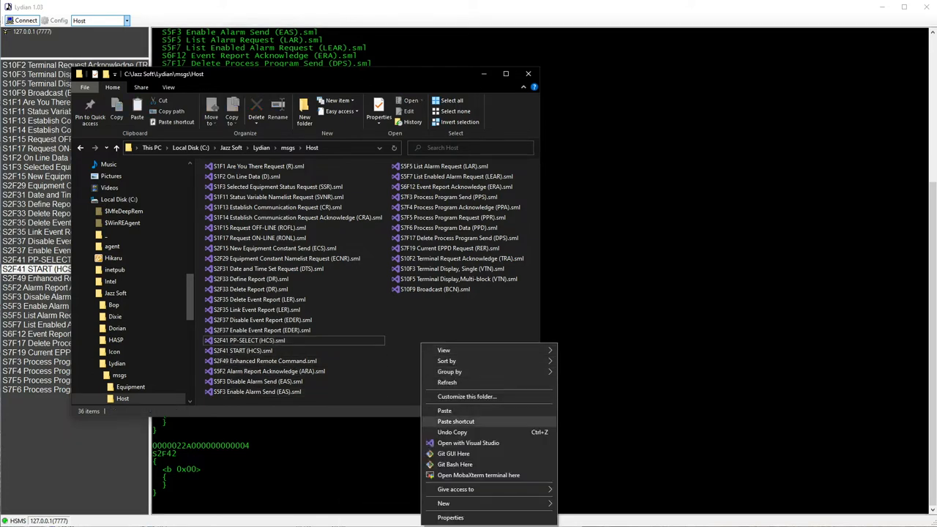
{"action": "left_click", "coordinate": [446, 410]}
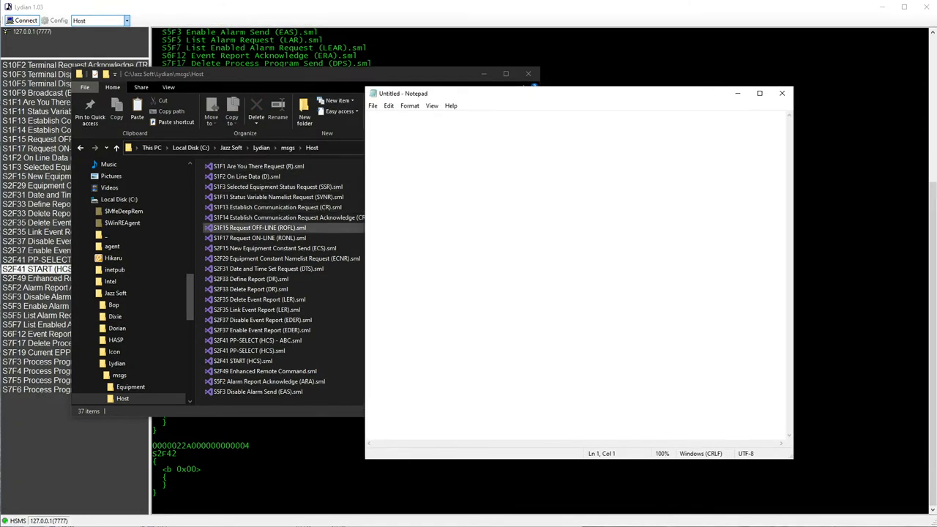
Edit the ABC .sml file in Notepad, replacing 'Recipe' with 'ABC'.
{"action": "left_click", "coordinate": [258, 340]}
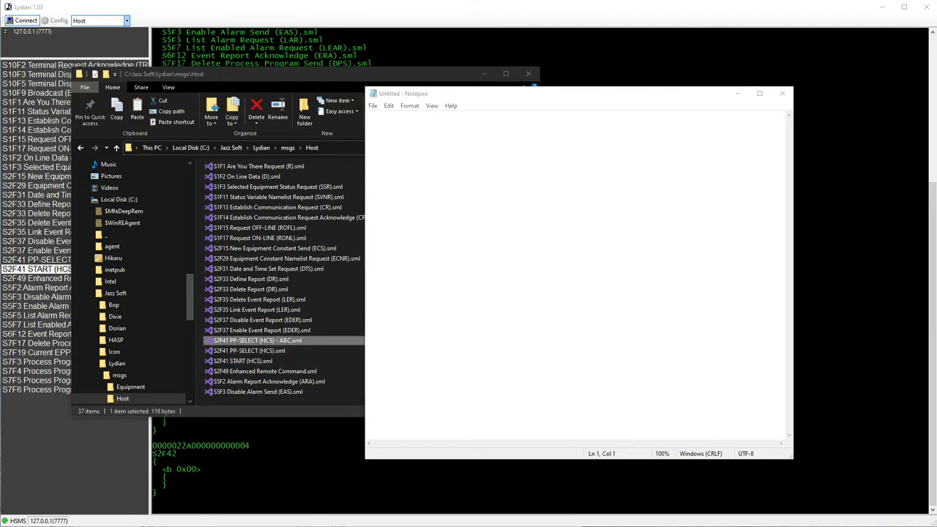
{"action": "double_click", "coordinate": [257, 340]}
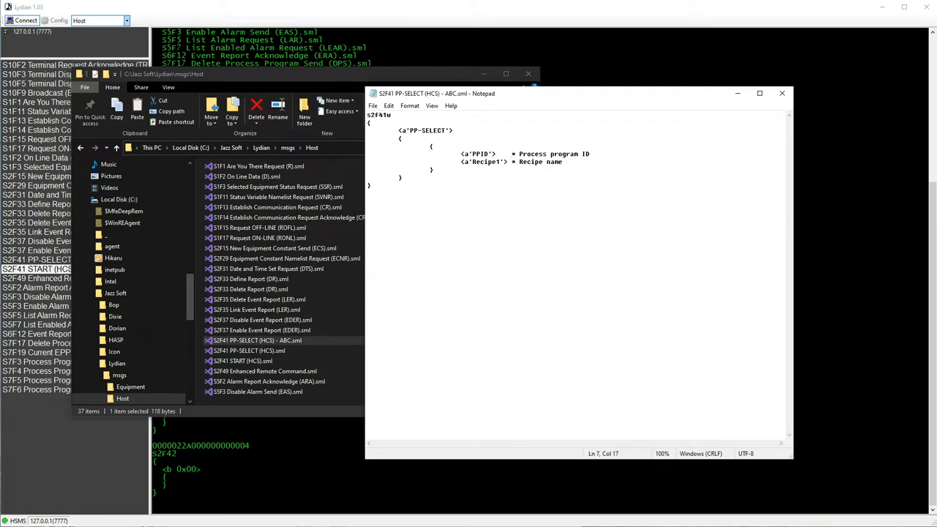
{"action": "double_click", "coordinate": [485, 161]}
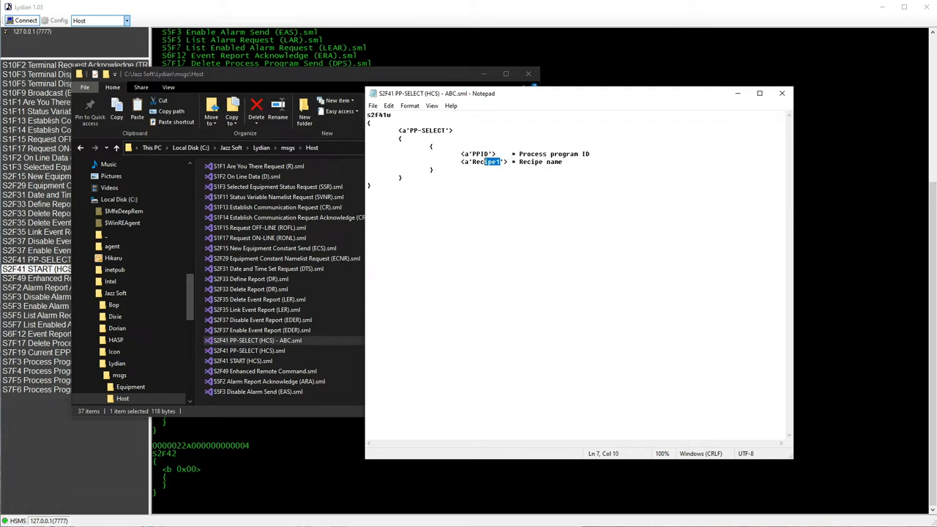
{"action": "type", "text": "ABC"}
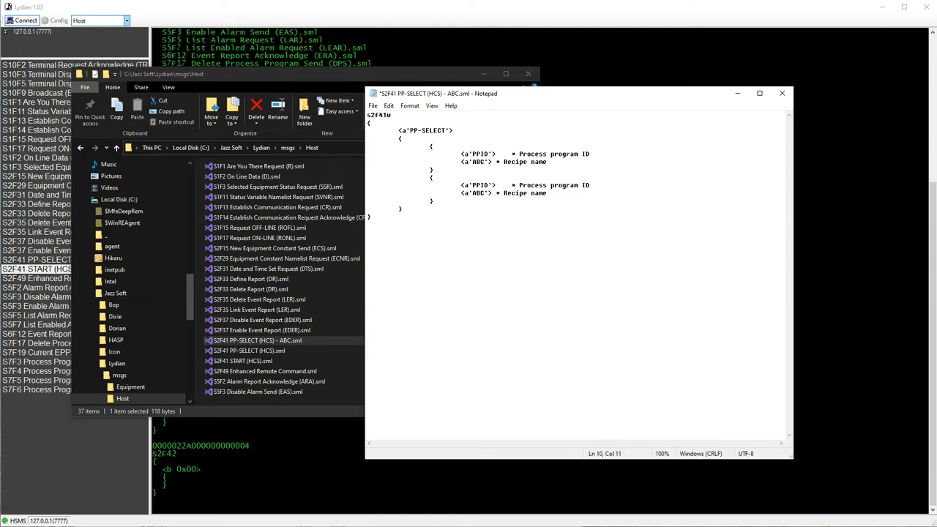
Change the second list's PPID item to SLOT with a long 111… value.
{"action": "double_click", "coordinate": [480, 185]}
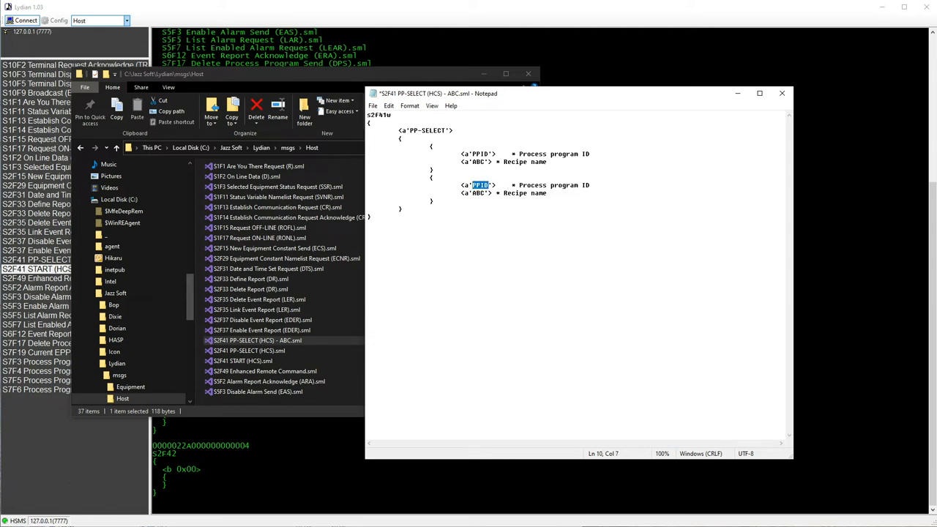
{"action": "type", "text": "SL0"}
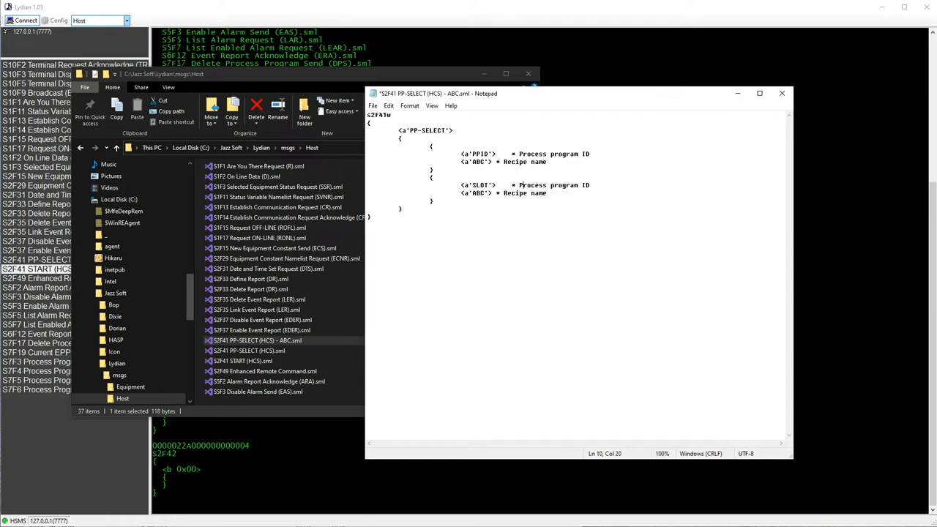
{"action": "type", "text": "SLOT'>    * SL"}
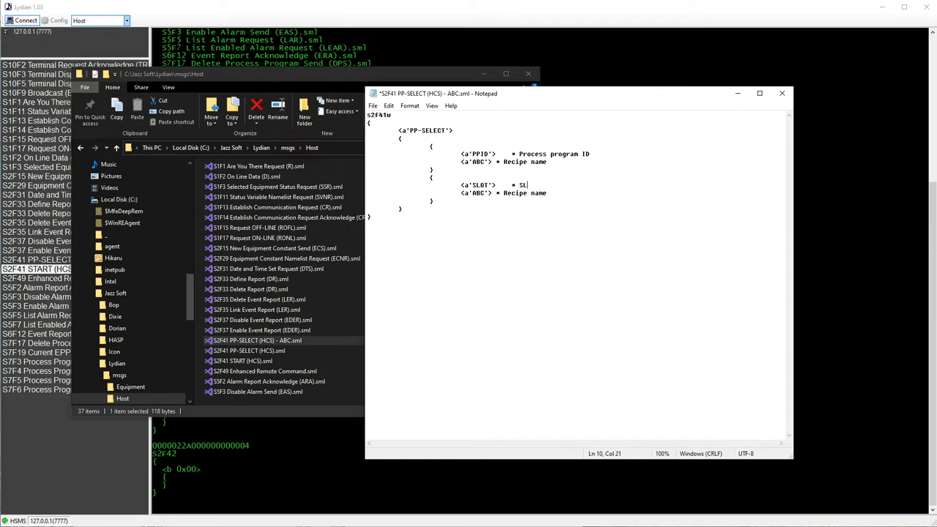
{"action": "type", "text": "T"}
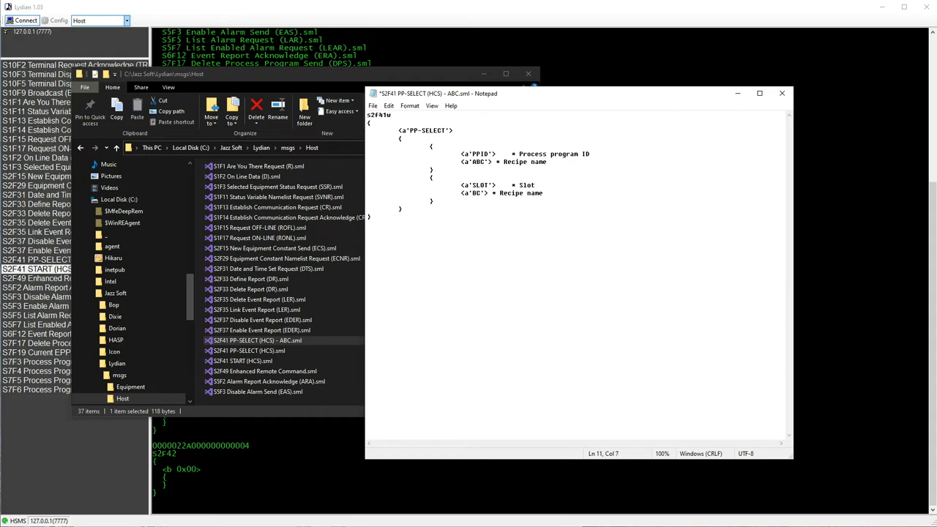
{"action": "type", "text": "1110000000000000000000000"}
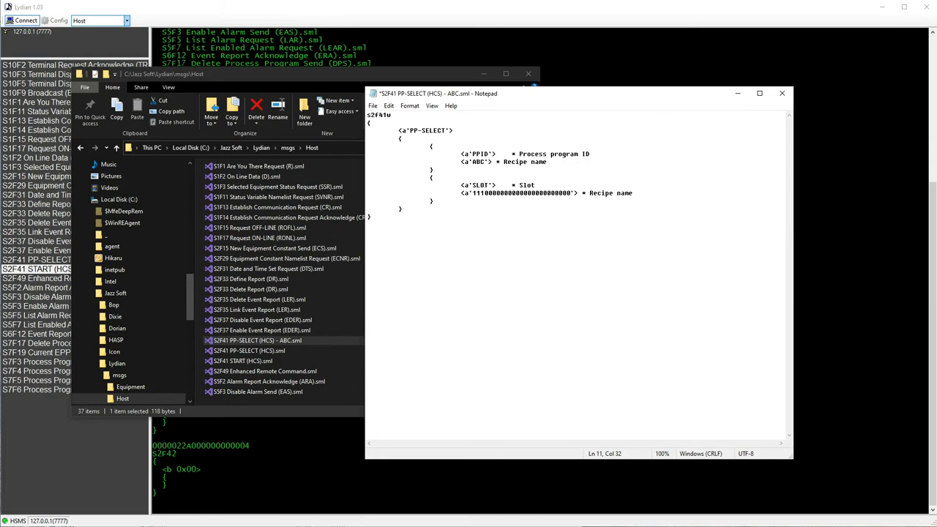
Set the comment to 'Slot info', then save and close the file.
{"action": "double_click", "coordinate": [609, 193]}
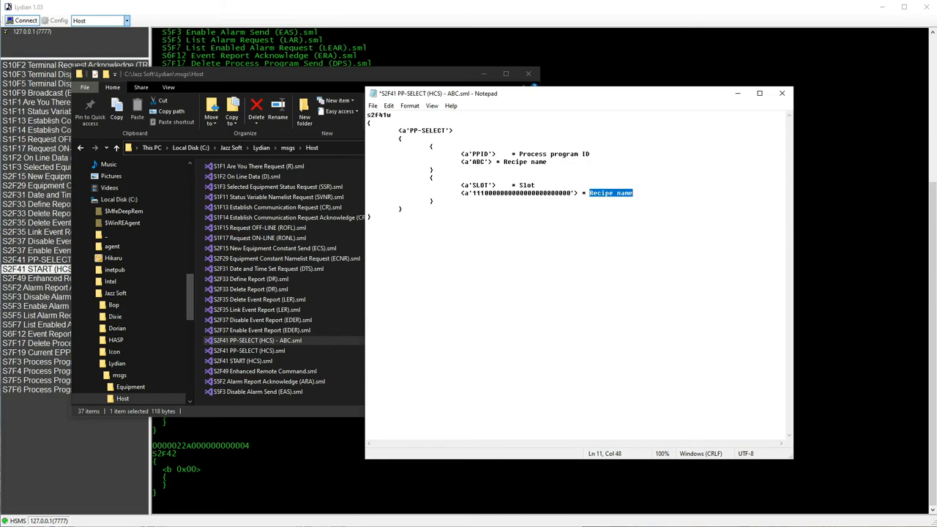
{"action": "type", "text": "Slot info"}
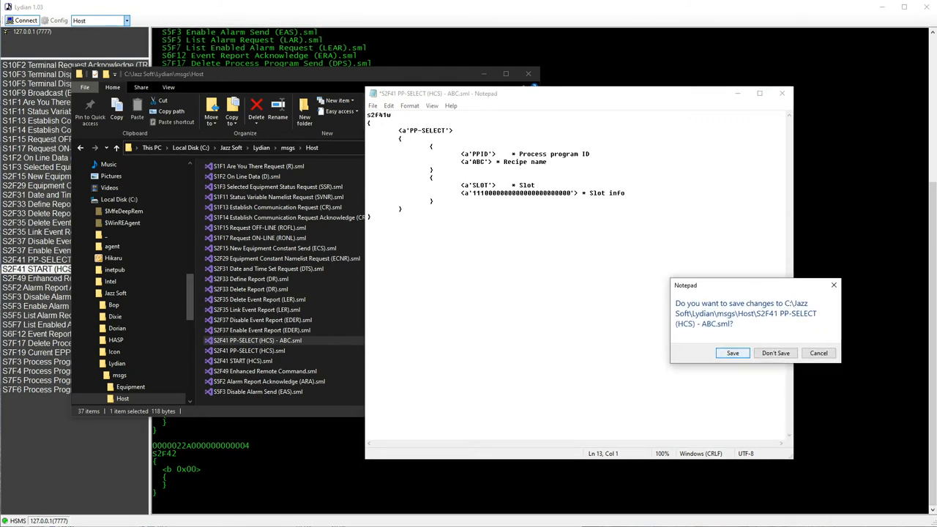
{"action": "left_click", "coordinate": [776, 352]}
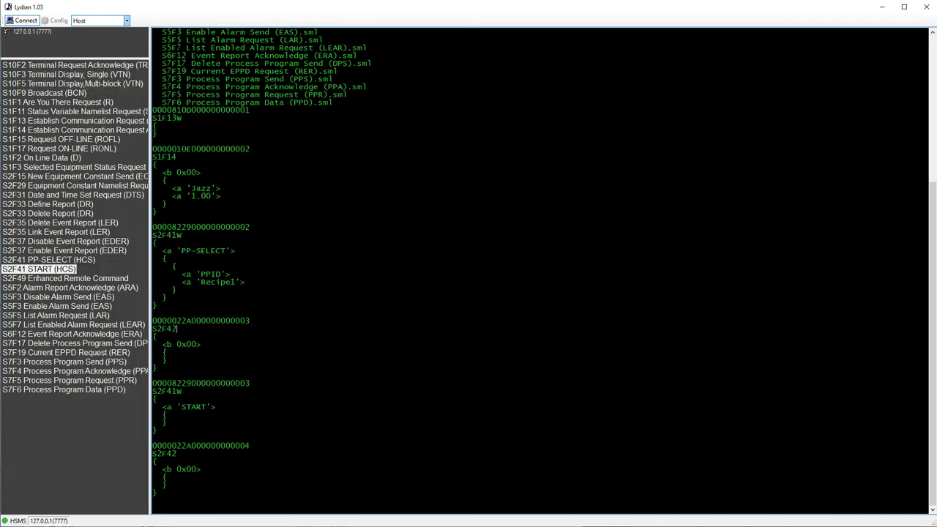
Reload the host message set via Equipment/Host and select S2F41 PP-SELECT (HCS) - ABC.
{"action": "left_click", "coordinate": [126, 21]}
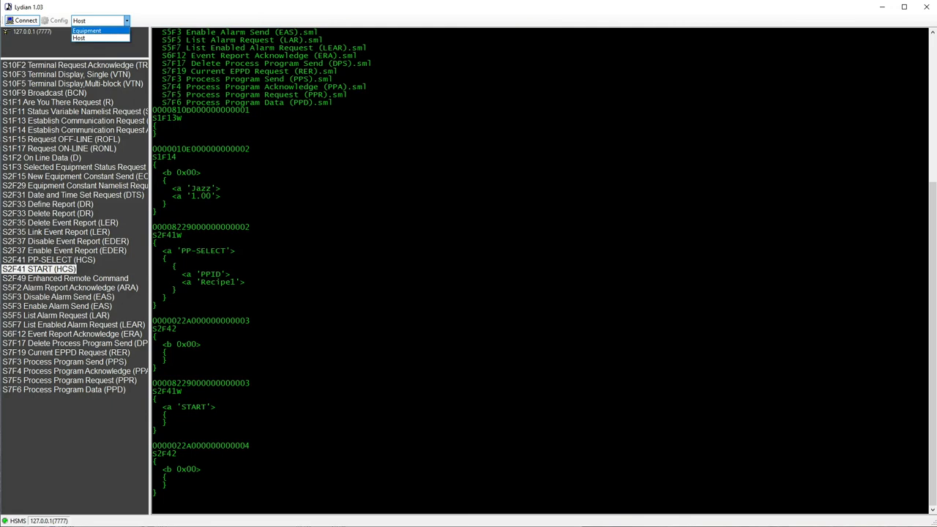
{"action": "left_click", "coordinate": [86, 31]}
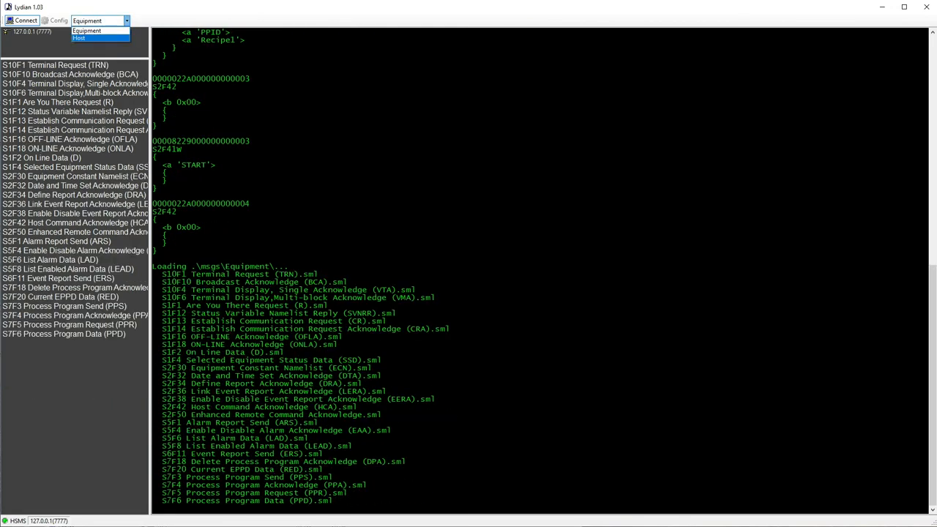
{"action": "left_click", "coordinate": [79, 38]}
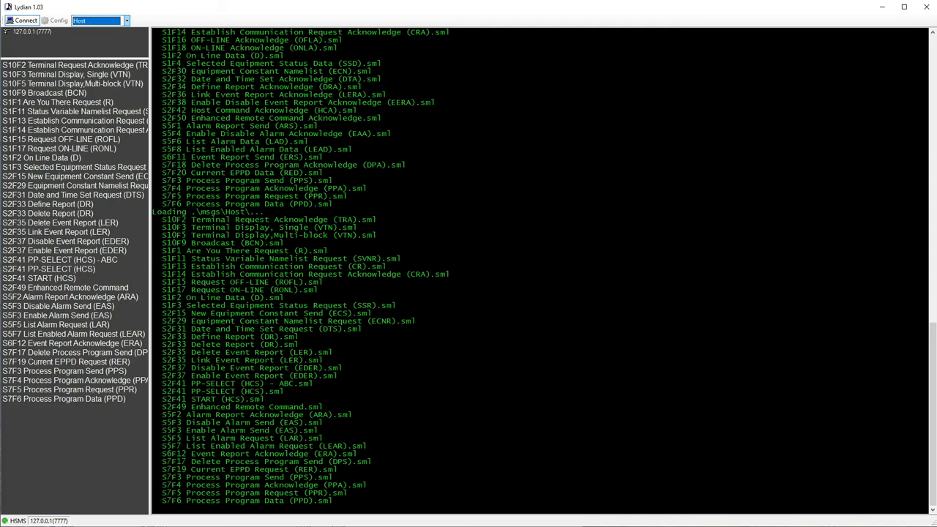
{"action": "left_click", "coordinate": [60, 259]}
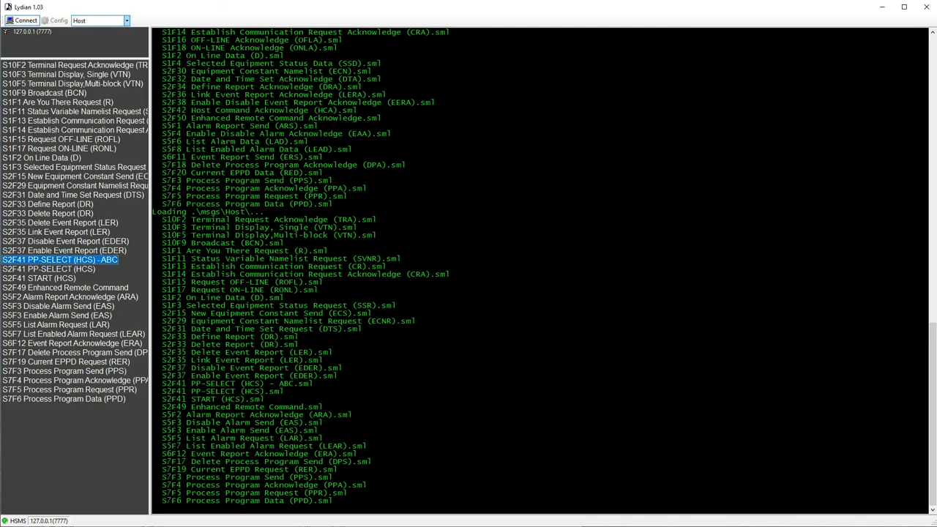